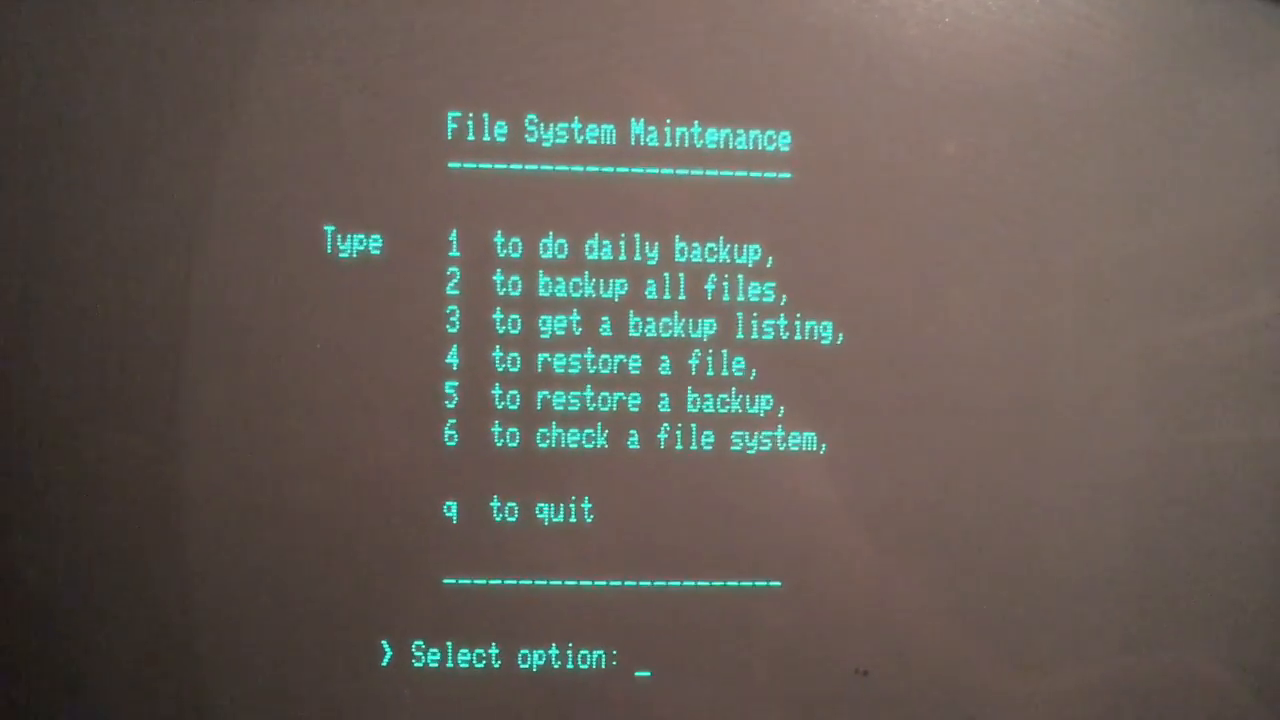
pyautogui.write('3')
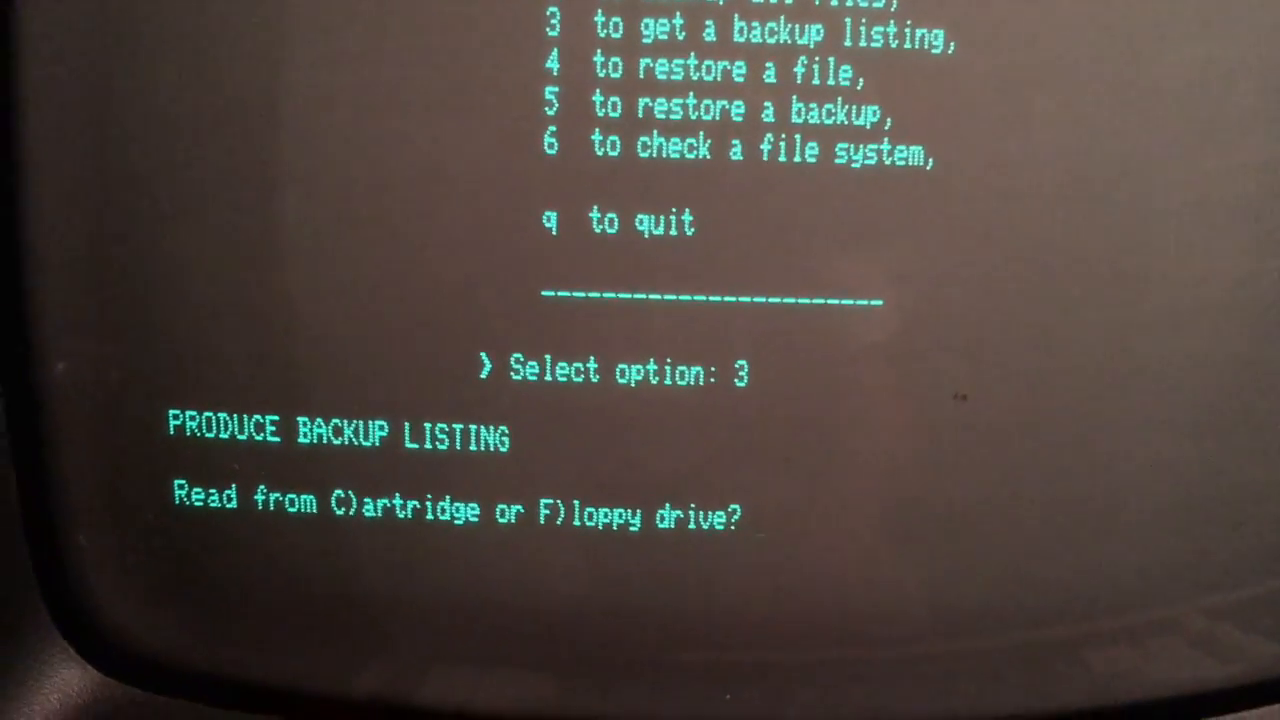
pyautogui.write('c')
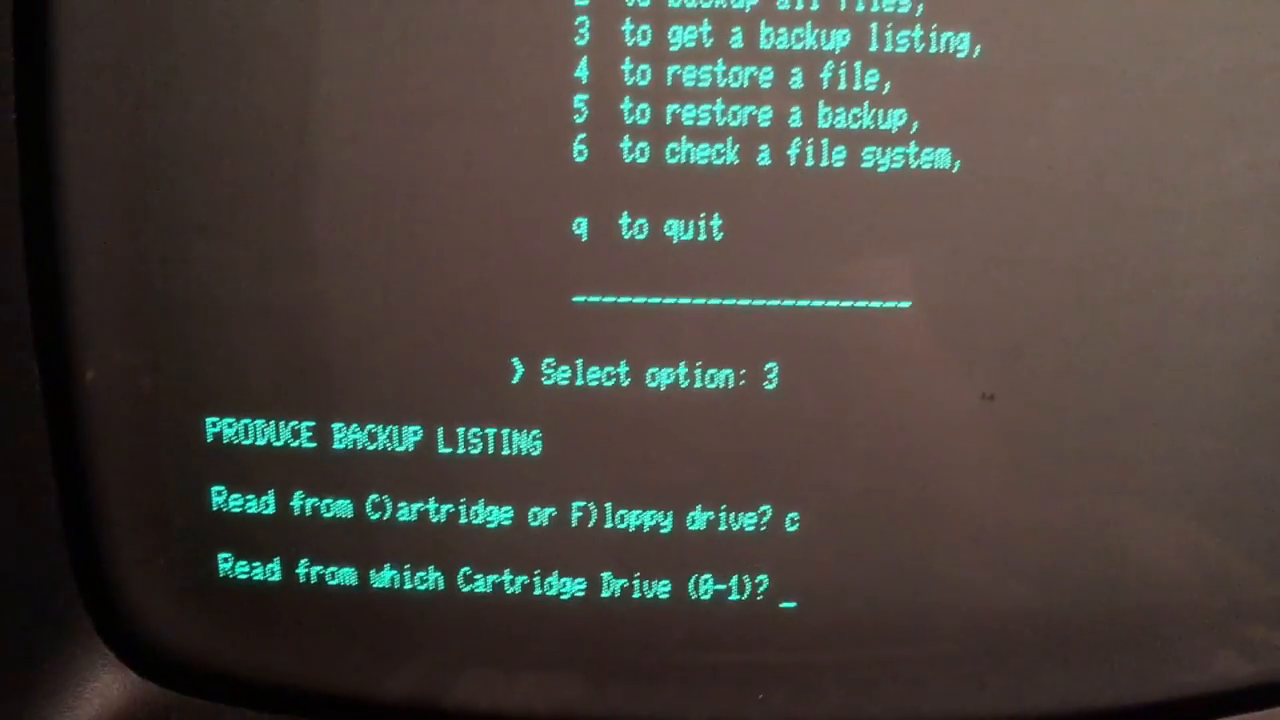
pyautogui.write('0')
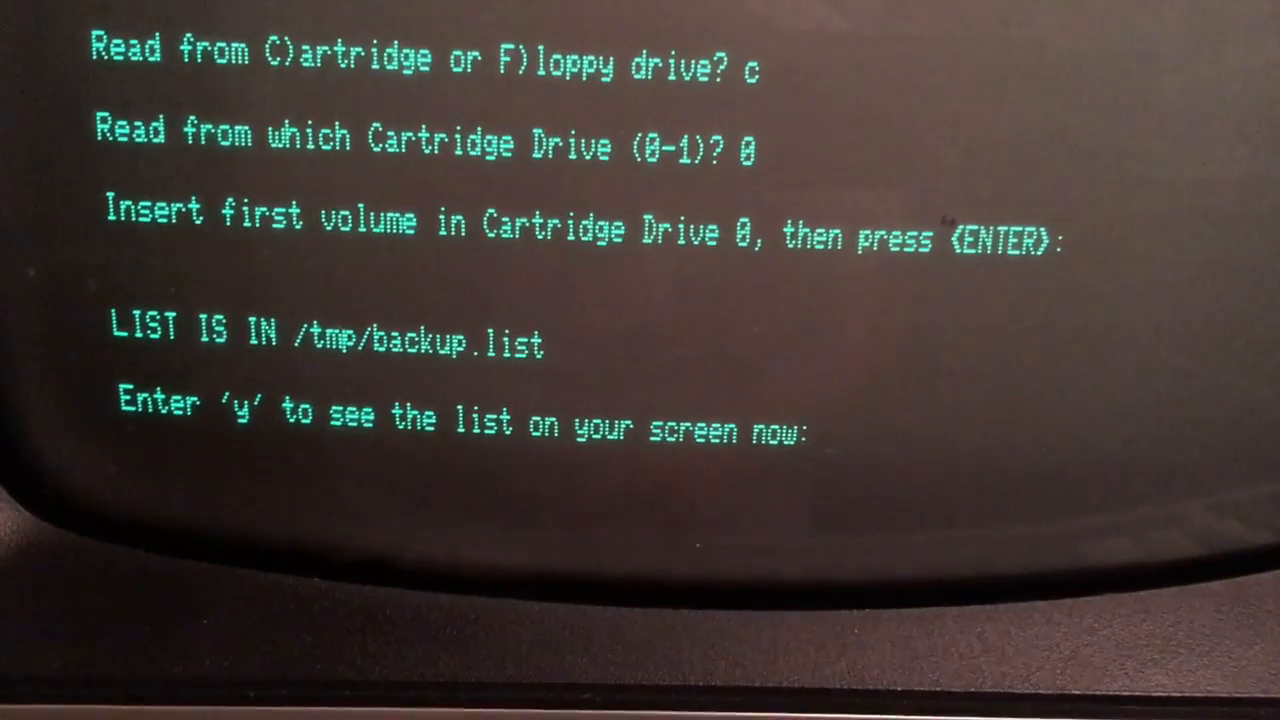
pyautogui.write('y')
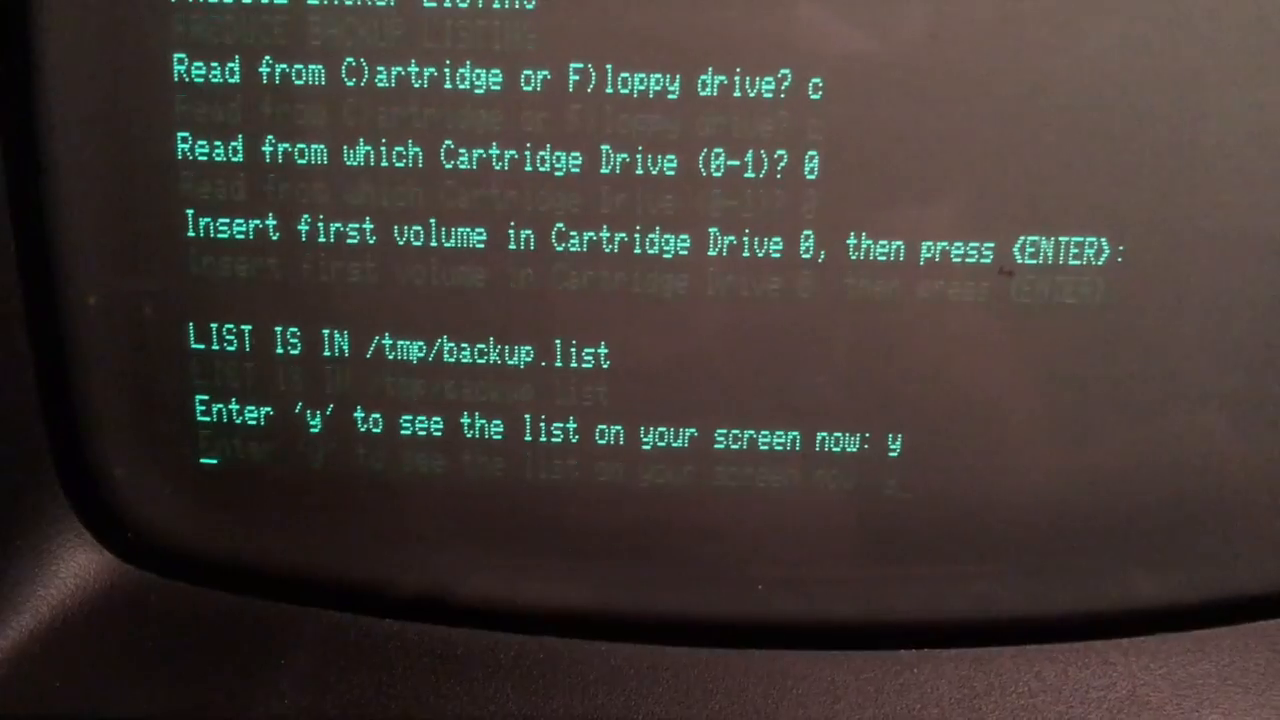